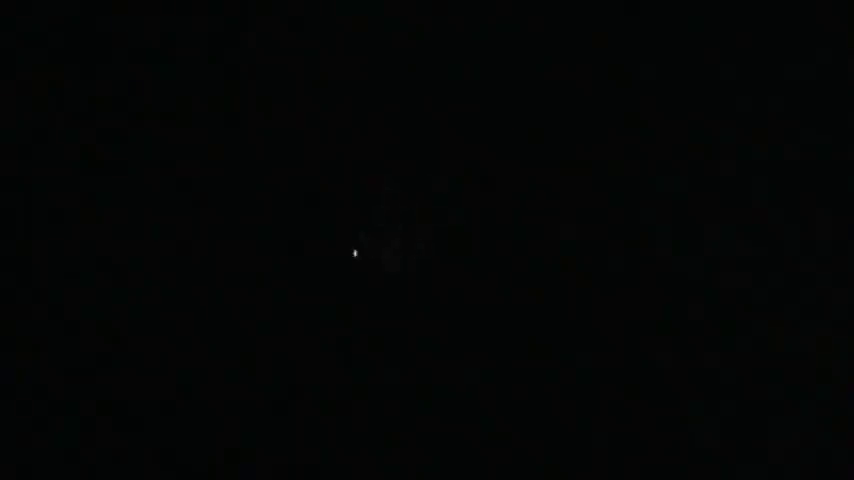
mouse_move(420, 245)
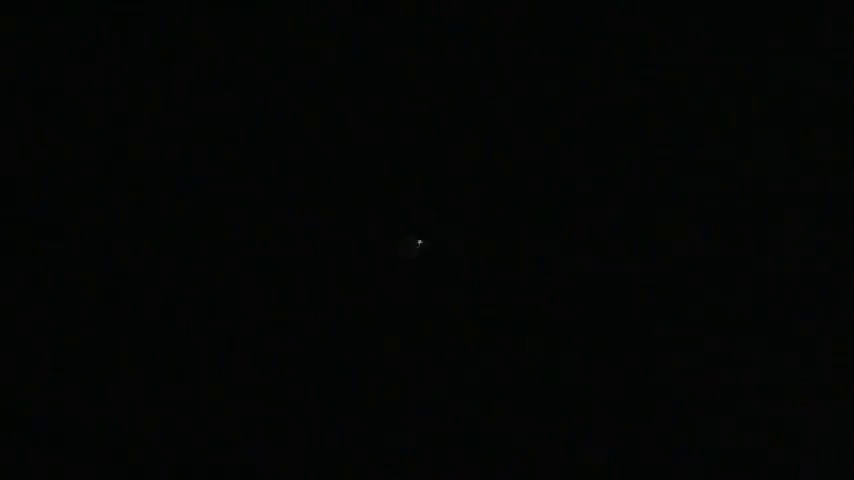